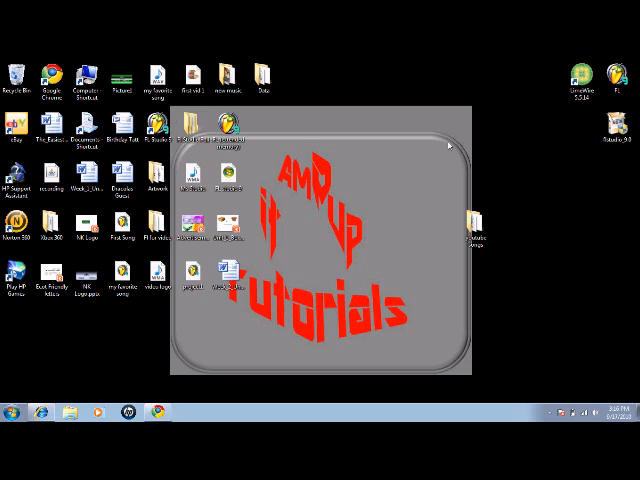
mouse_move(352, 176)
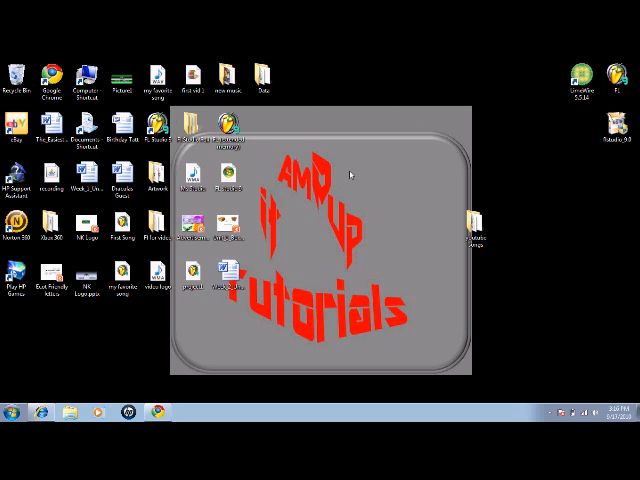
mouse_move(362, 172)
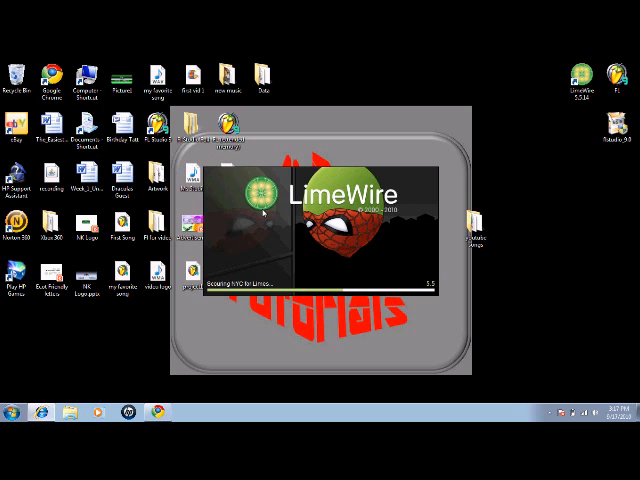
mouse_move(284, 196)
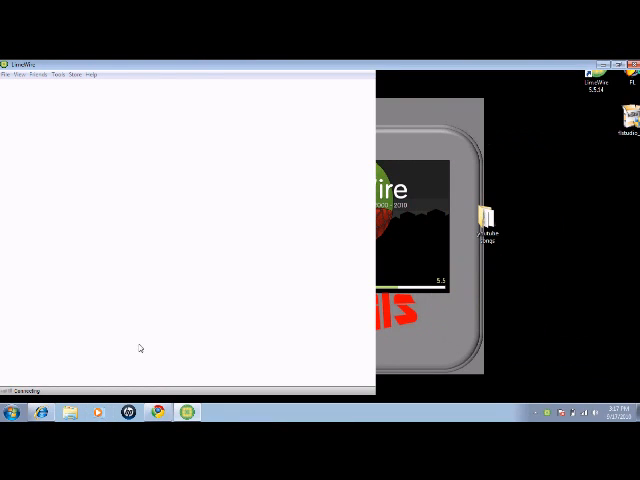
mouse_move(364, 96)
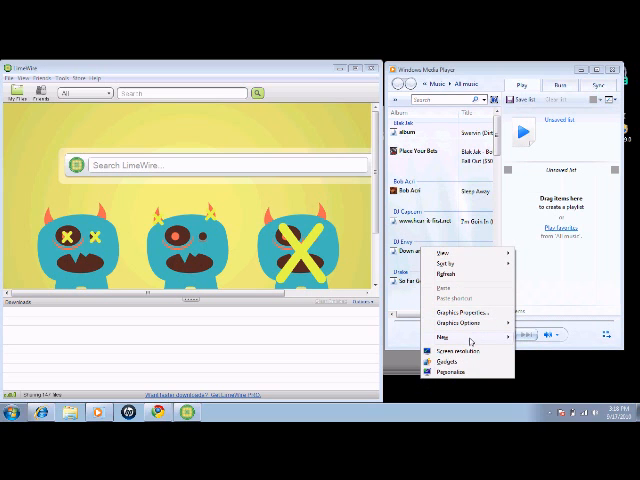
mouse_move(442, 348)
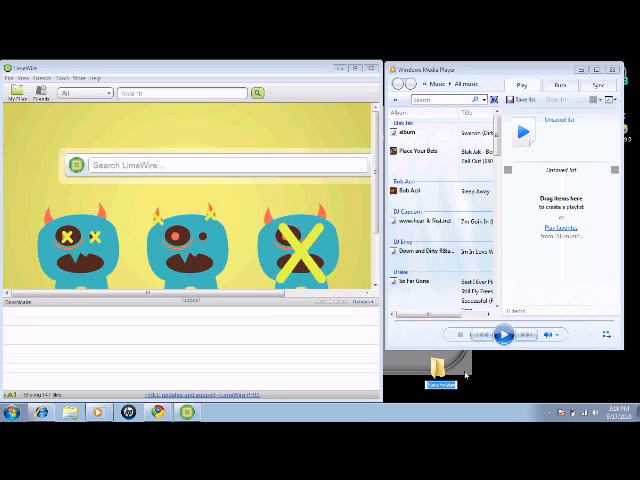
mouse_move(508, 376)
type("Music")
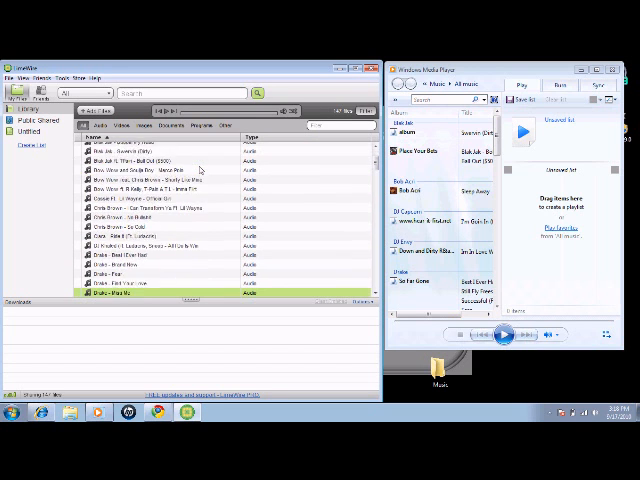
Step: Mark several audio tracks in the LimeWire library for copying to the desktop folder
scroll("down", 3)
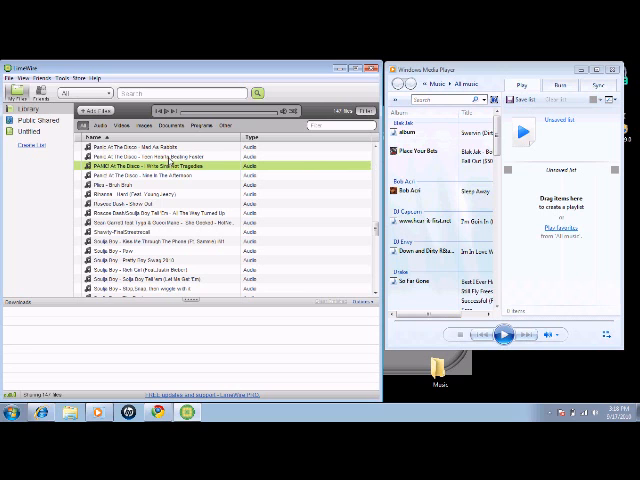
left_click(150, 156)
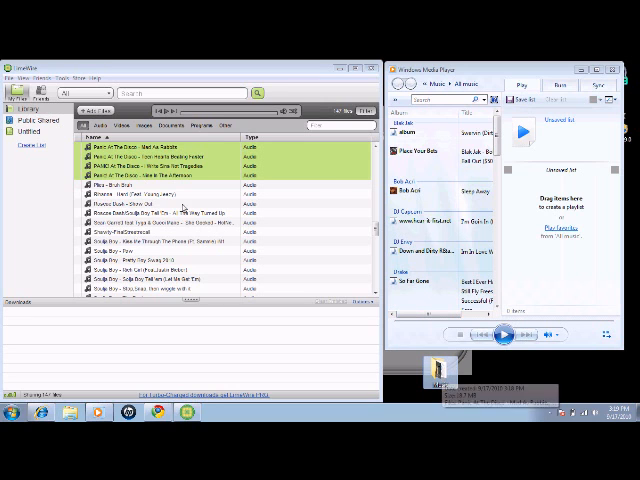
Step: Queue the copied songs in Windows Media Player's Burn list so three tracks appear
left_click(136, 204)
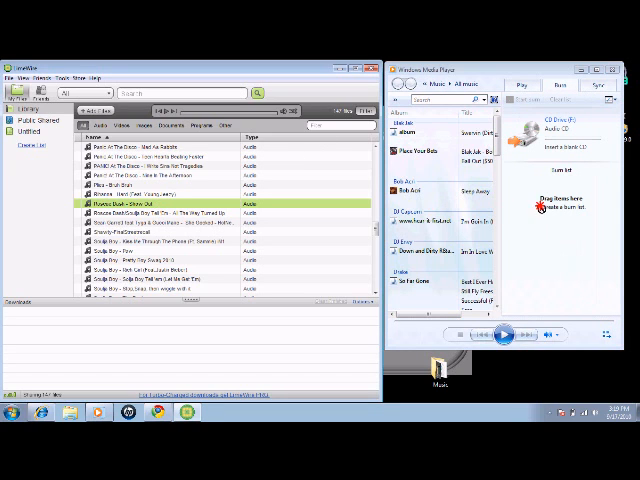
mouse_move(172, 204)
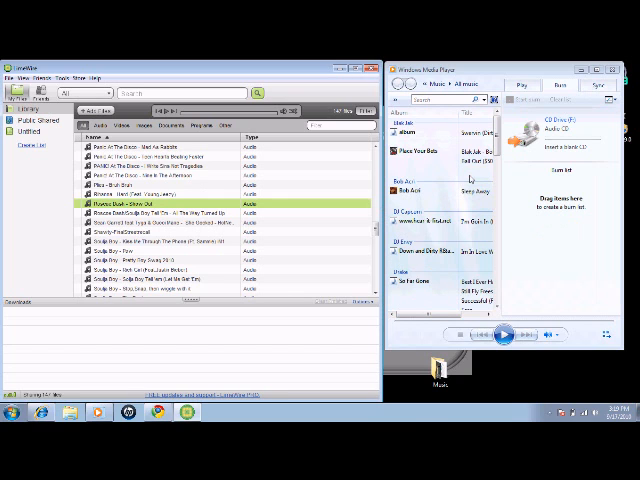
mouse_move(478, 358)
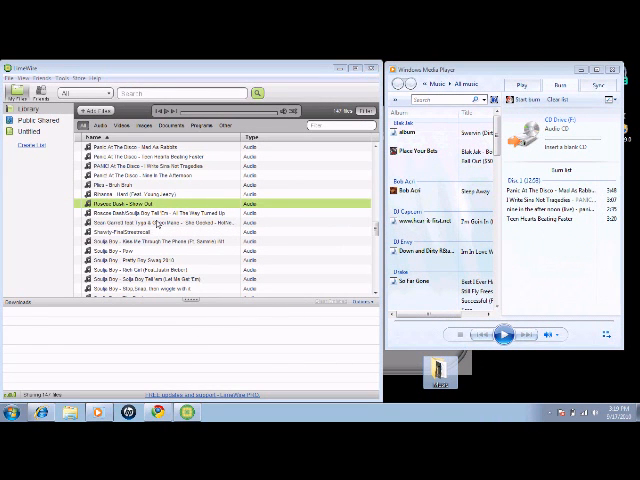
left_click(160, 168)
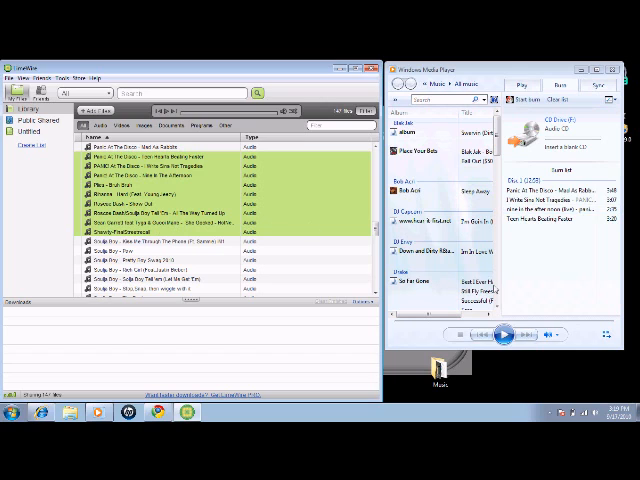
mouse_move(330, 212)
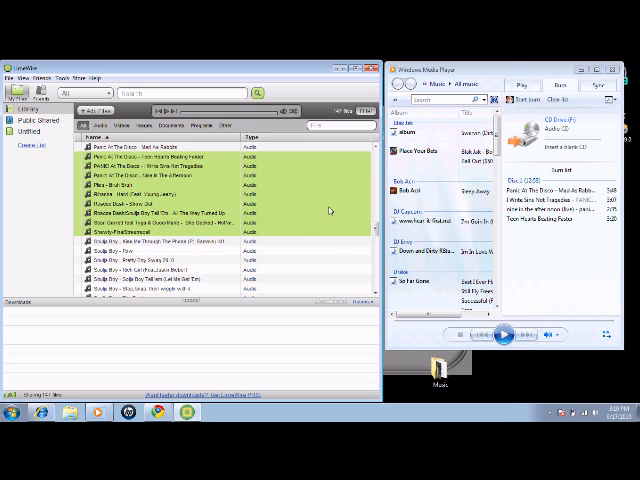